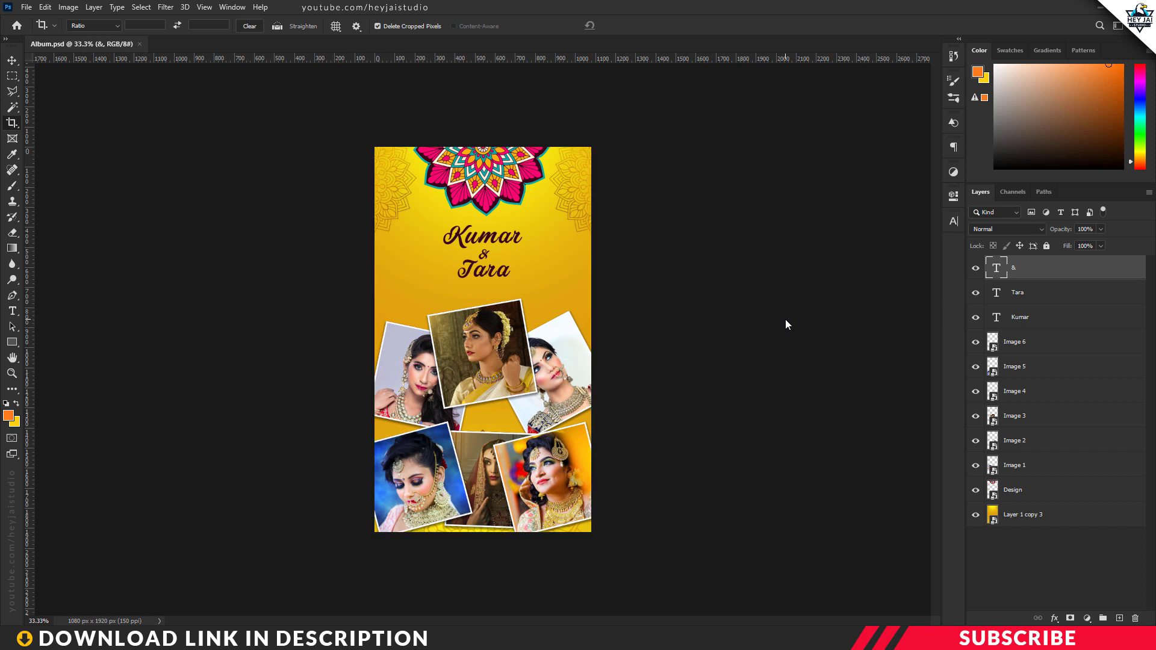
Leave the finished album preview to reach the Project File folder
left_click(10, 60)
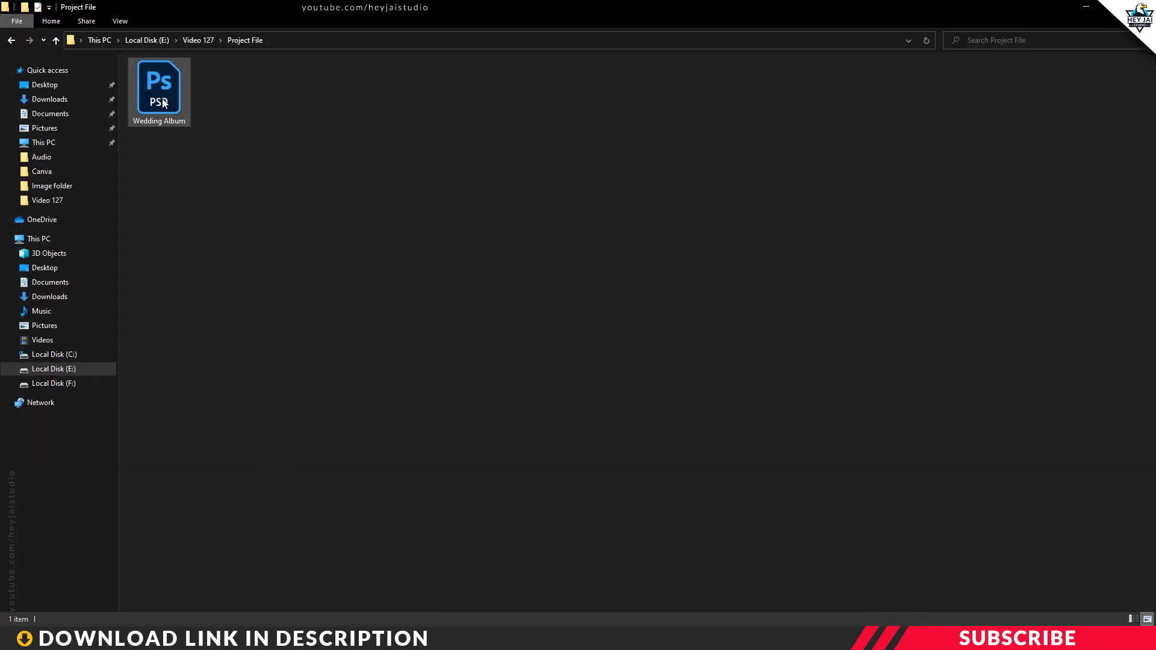
Load Wedding Album.psd from the Project File folder into Photoshop
double_click(159, 82)
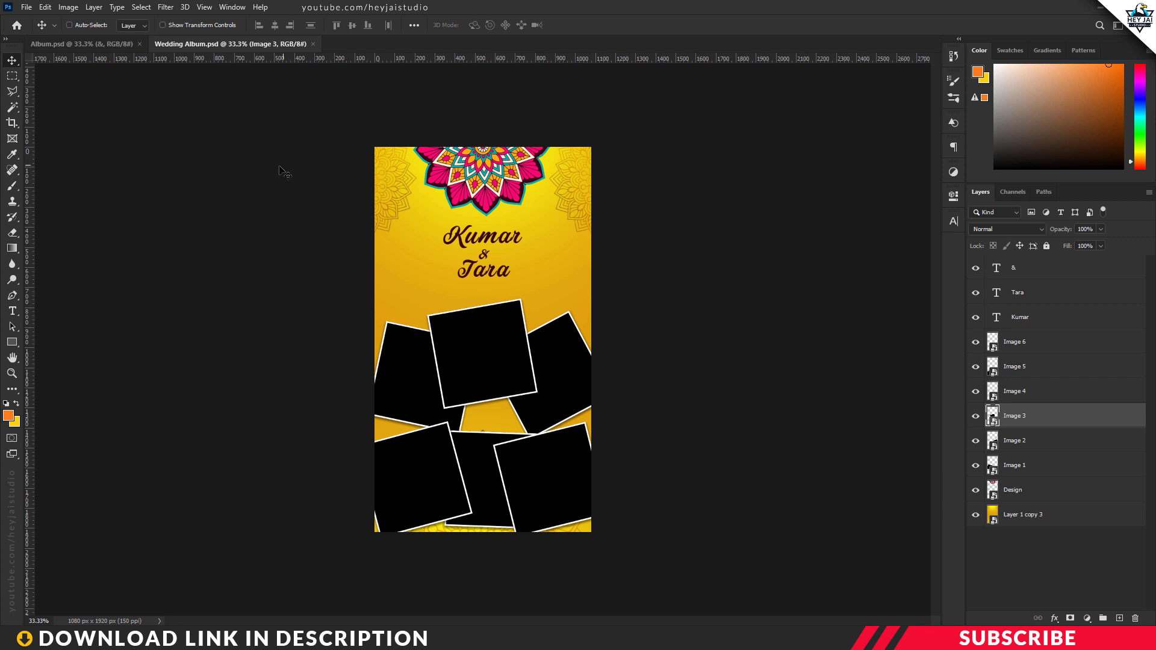
mouse_move(706, 296)
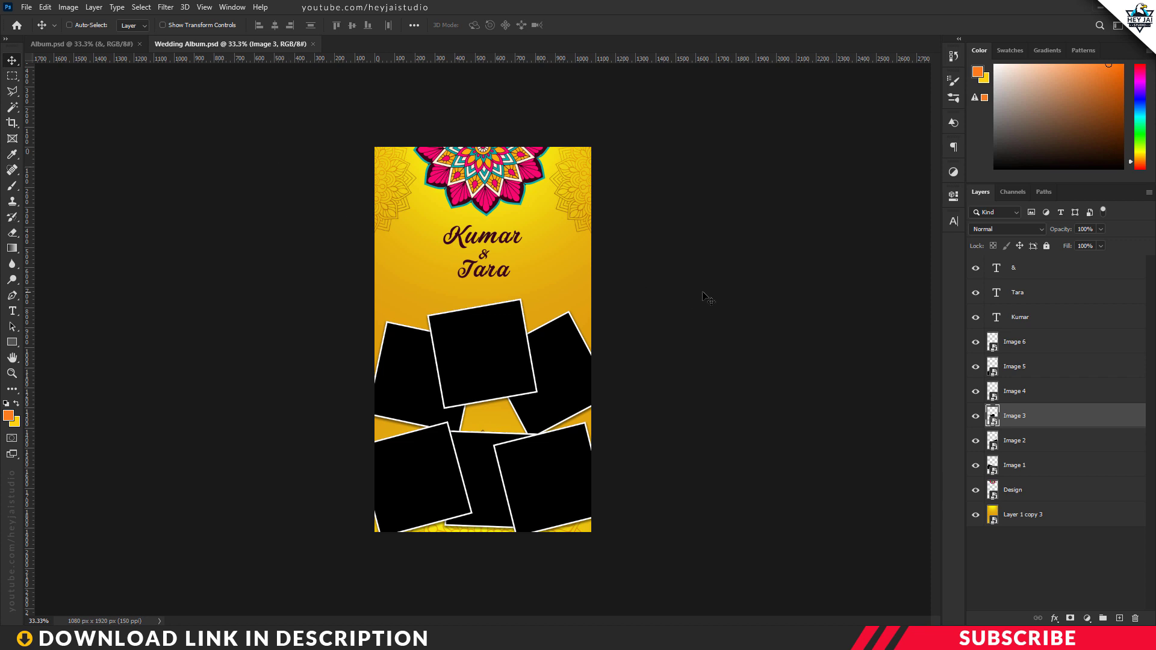
mouse_move(564, 356)
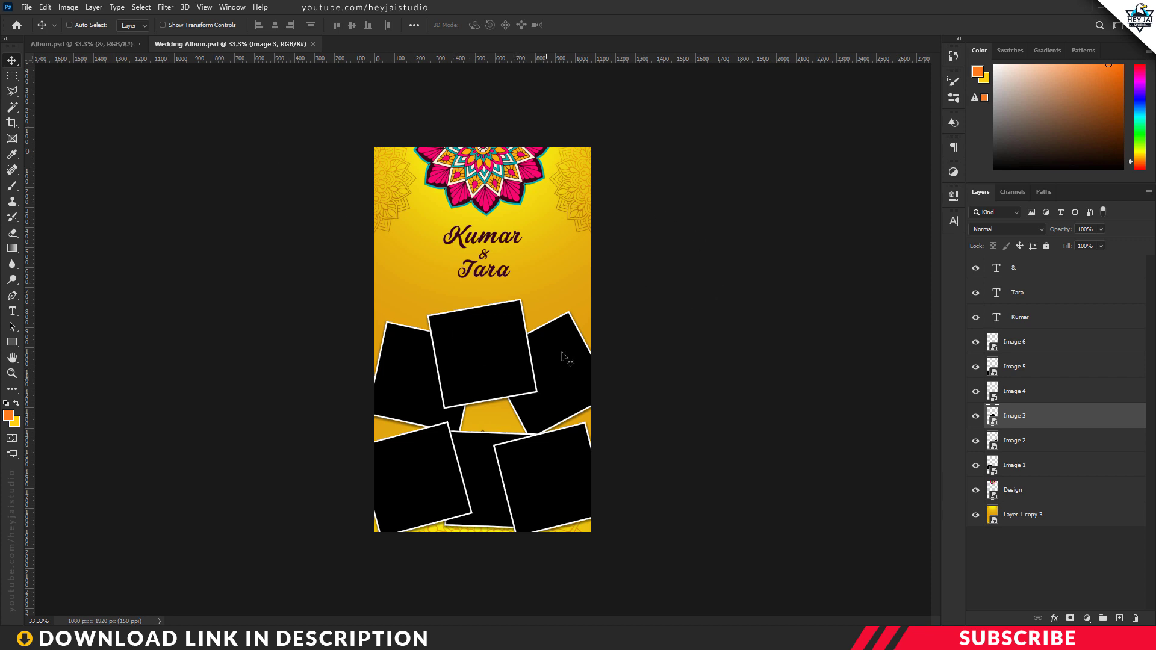
mouse_move(660, 286)
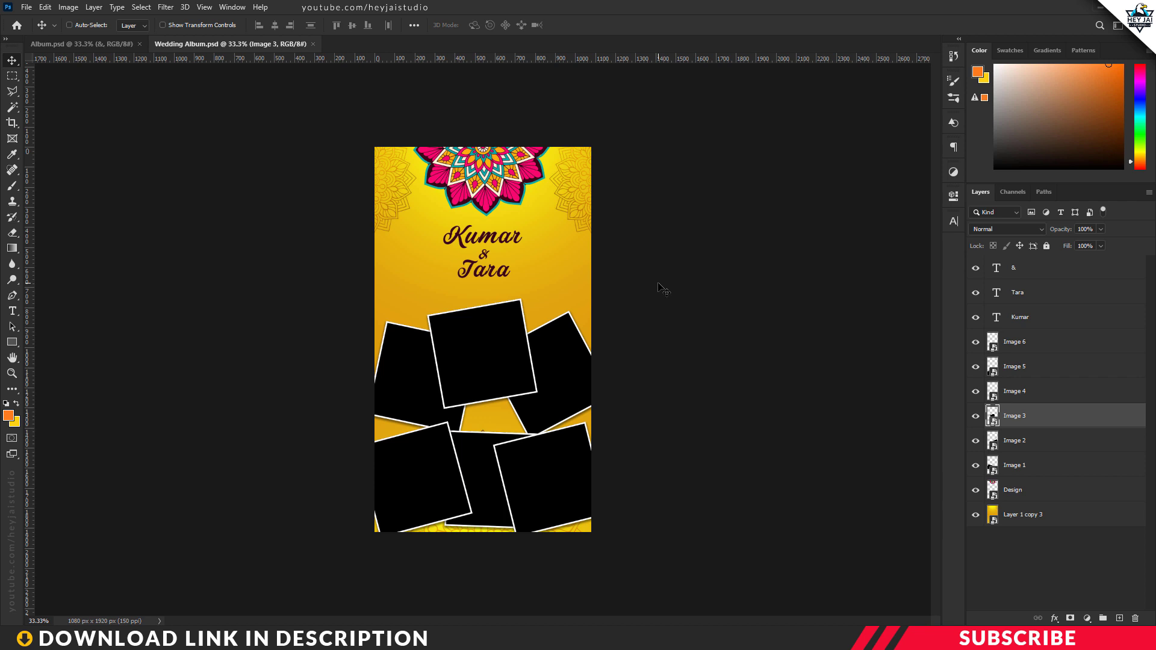
mouse_move(454, 330)
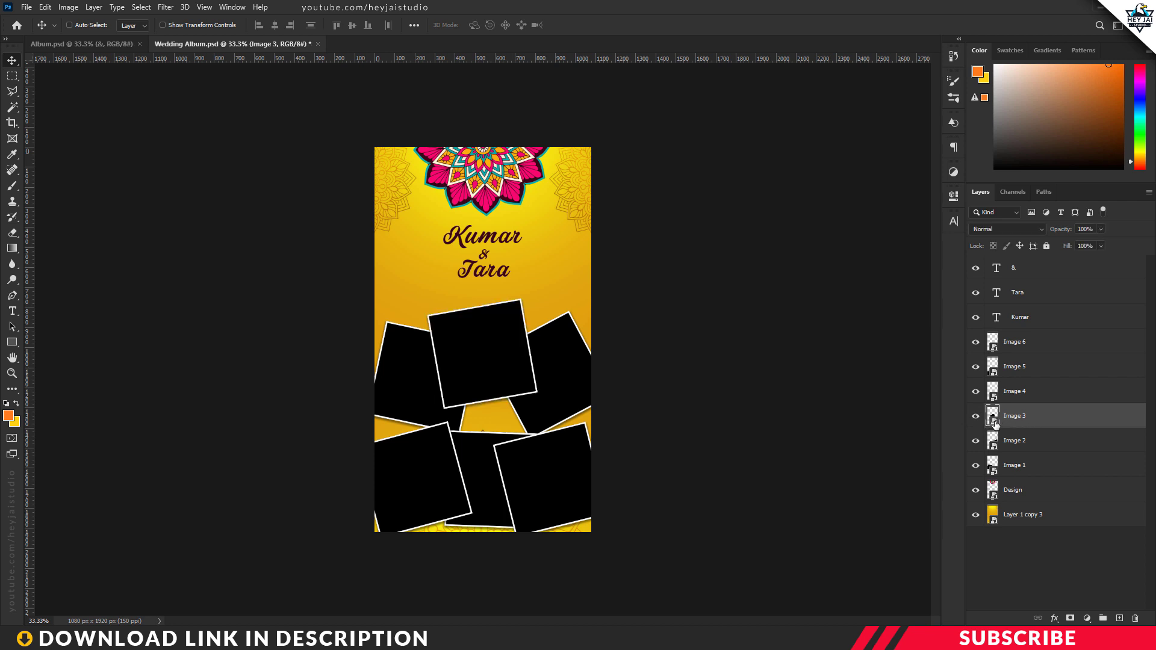
Place photo 1.jpg inside the Image 3 frame's contents and clip it to the placeholder shape
double_click(992, 415)
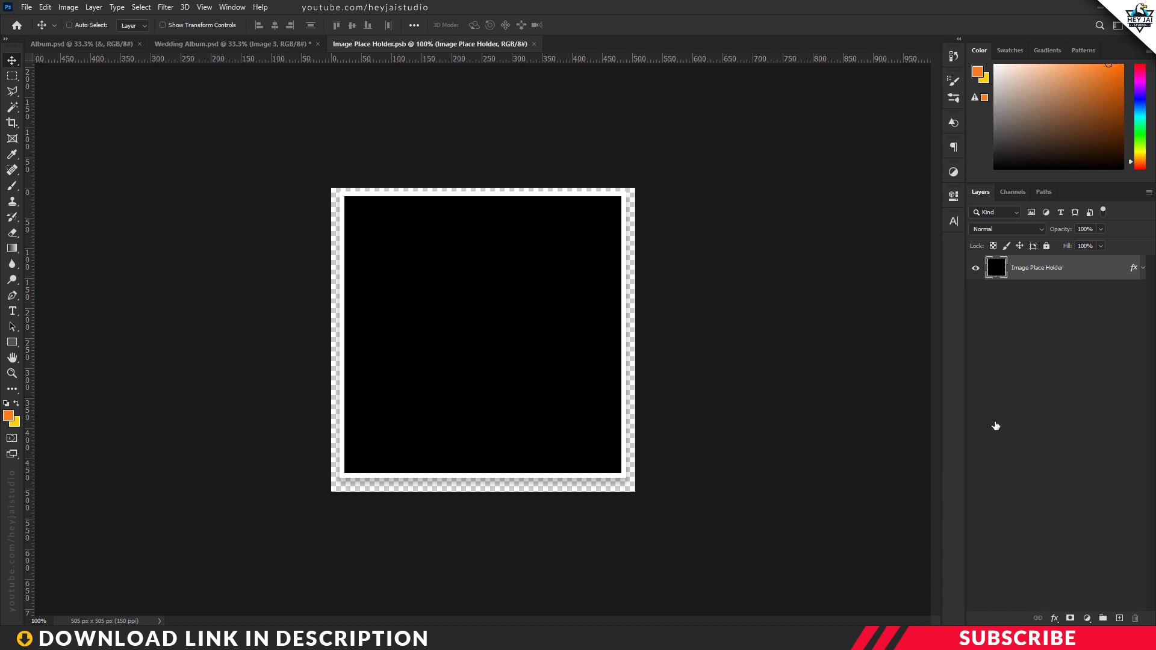
mouse_move(803, 340)
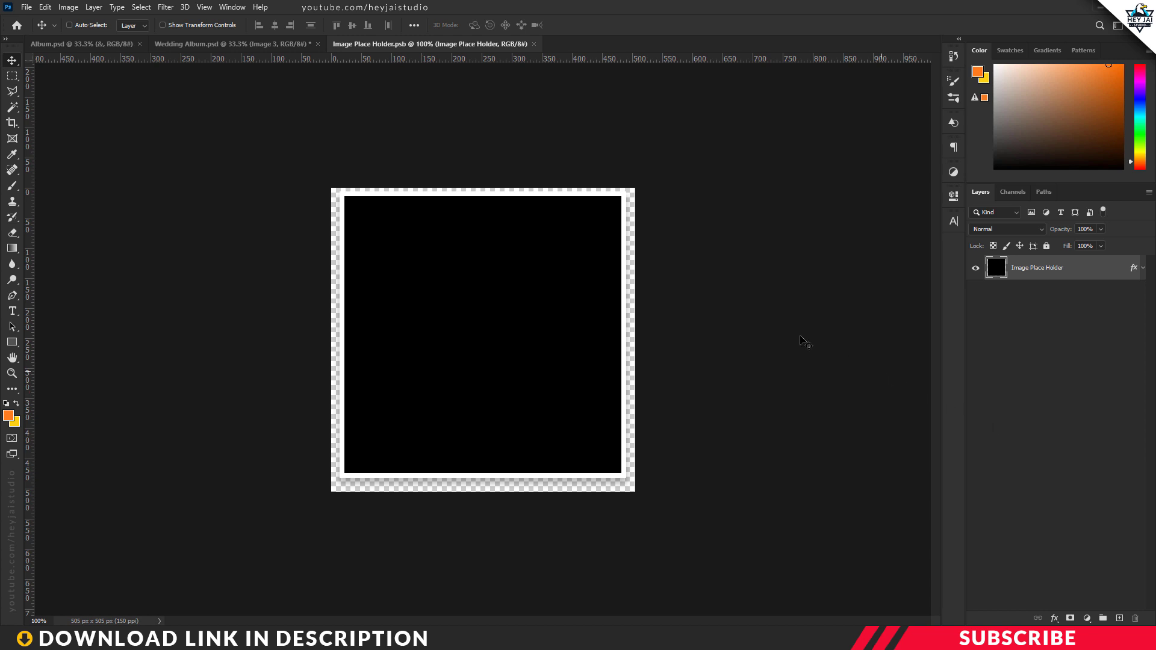
mouse_move(482, 419)
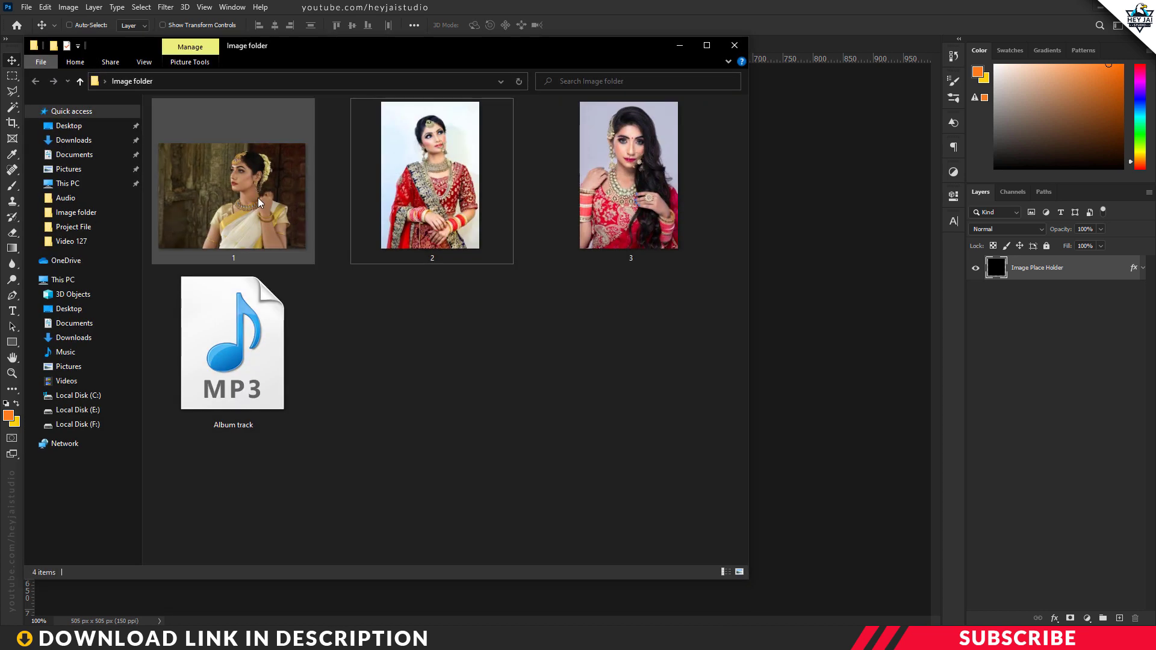
right_click(260, 202)
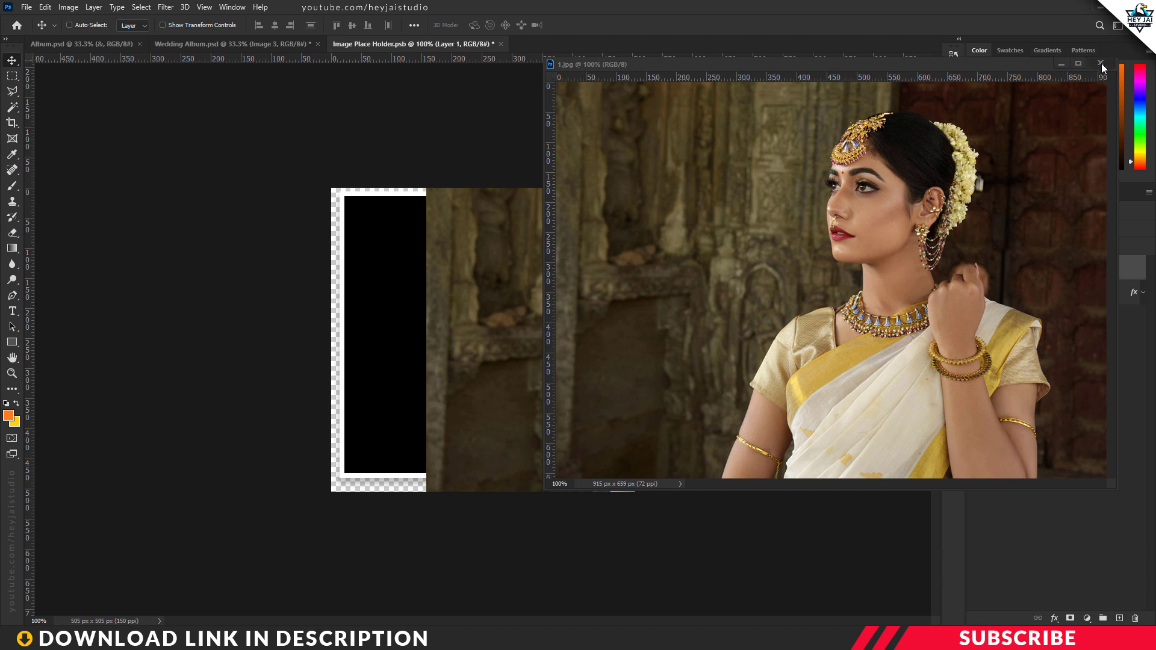
left_click(1100, 63)
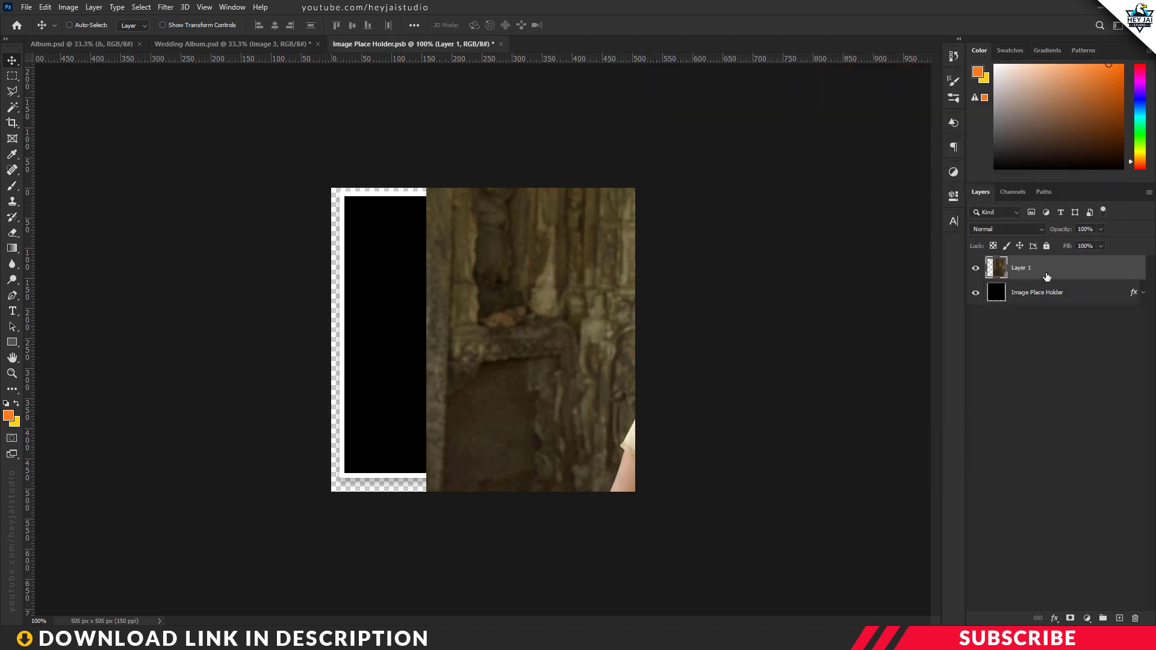
right_click(1047, 267)
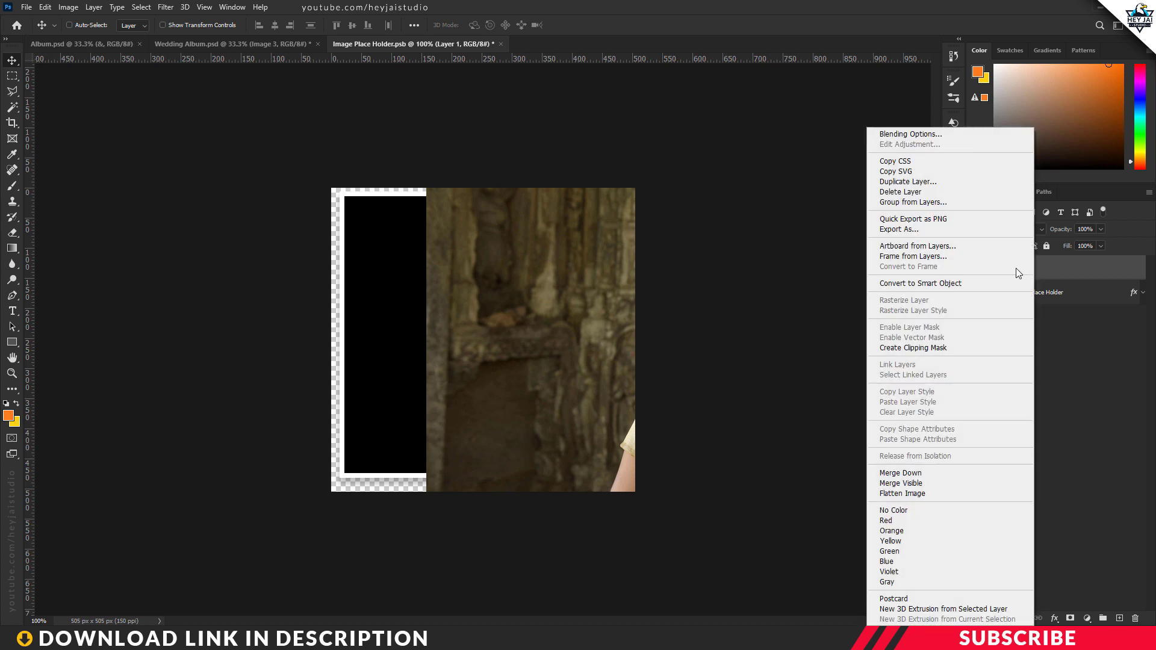
left_click(913, 347)
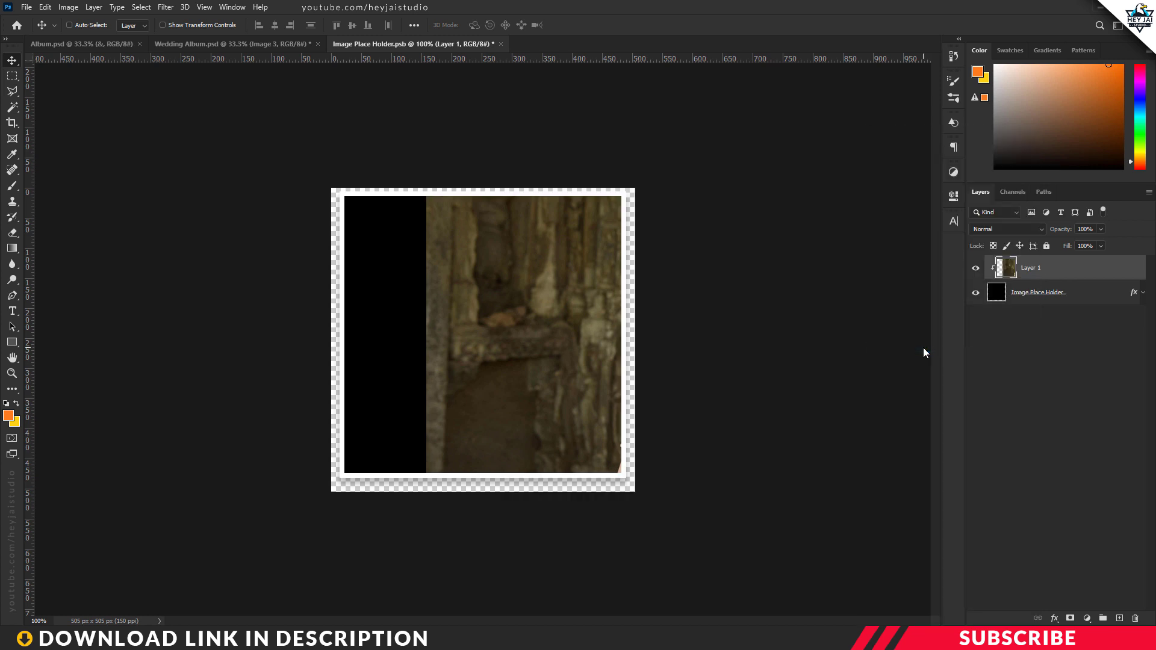
Scale the photo to fit the frame, save the .psb contents and return to the album
key("Ctrl+t")
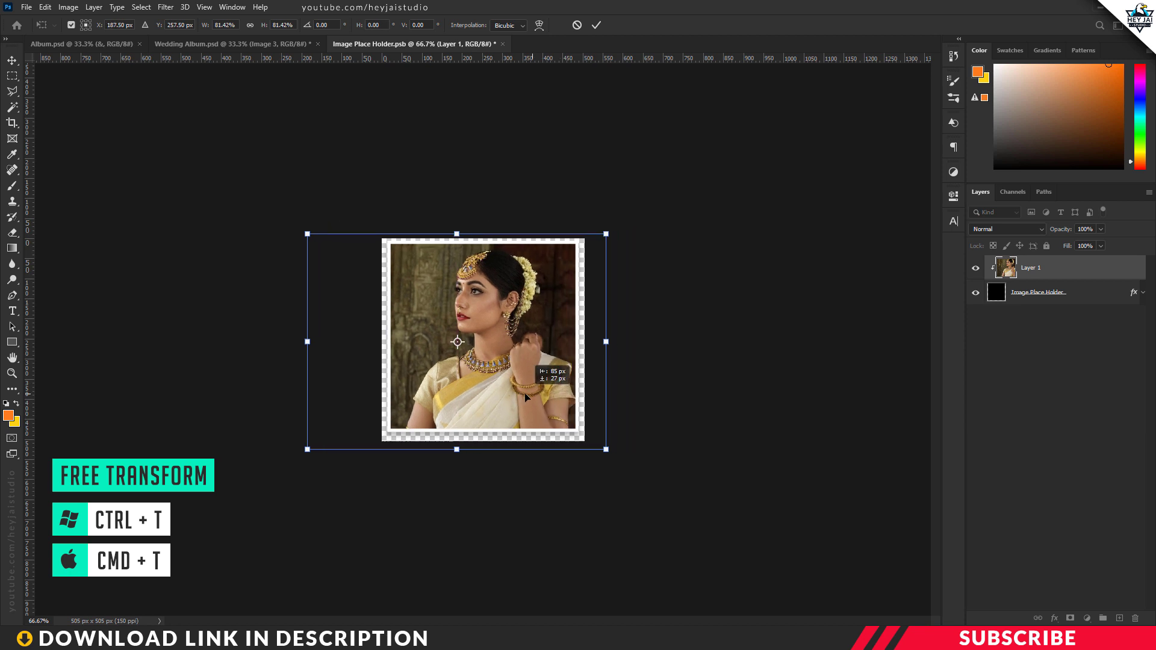
key("Enter")
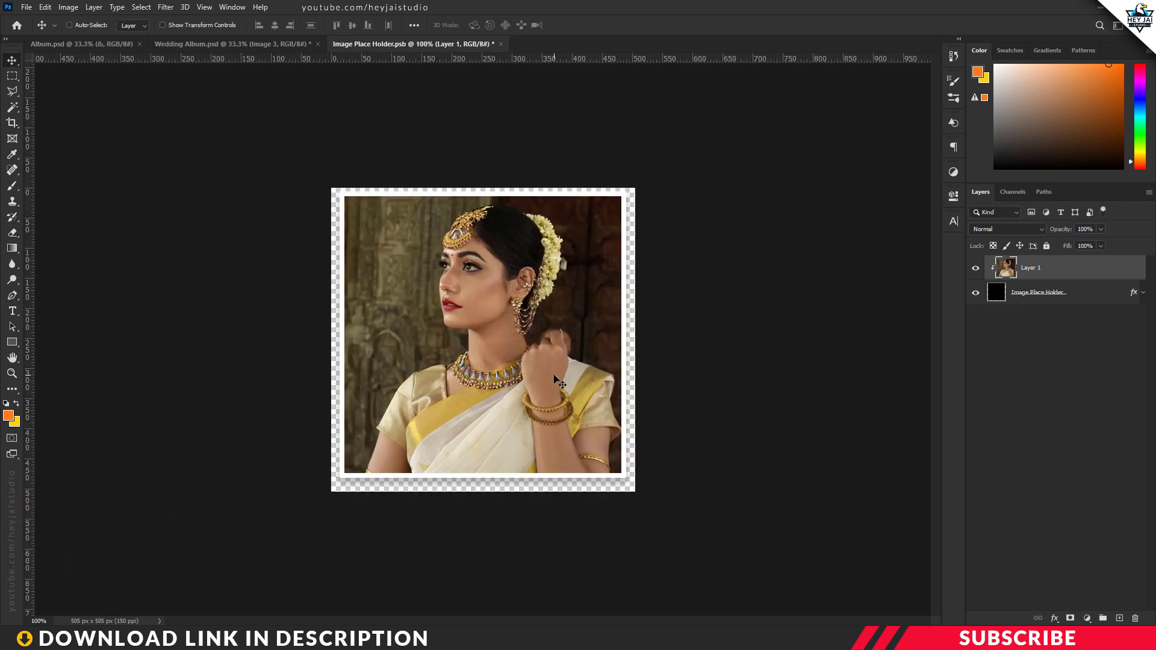
left_click(29, 6)
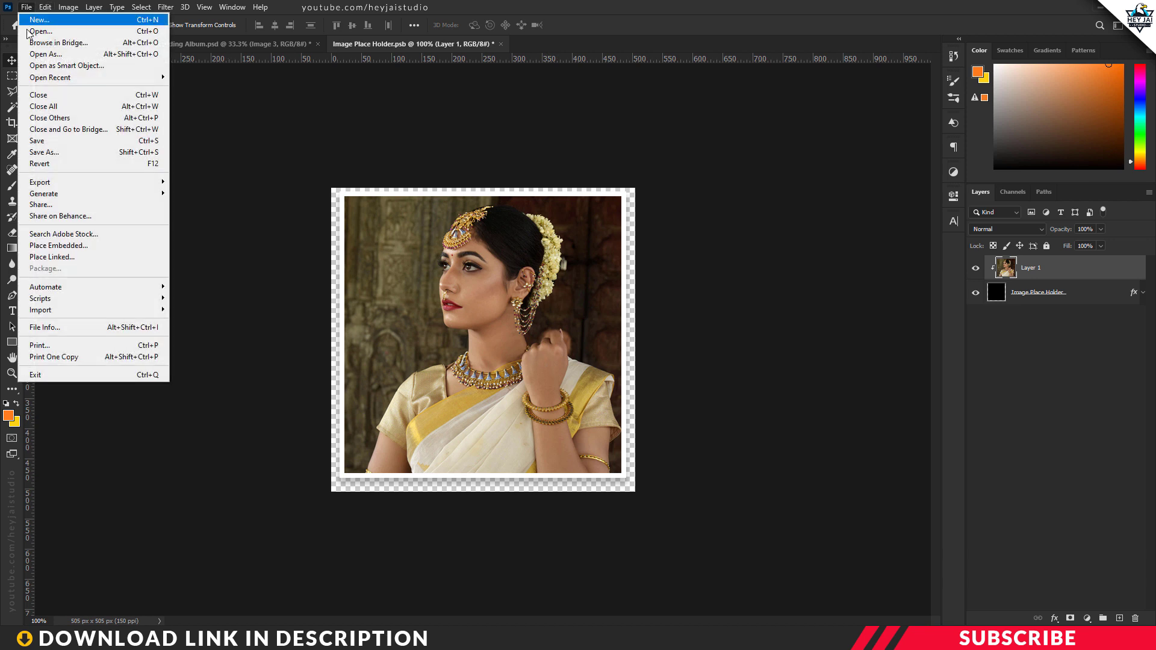
mouse_move(82, 144)
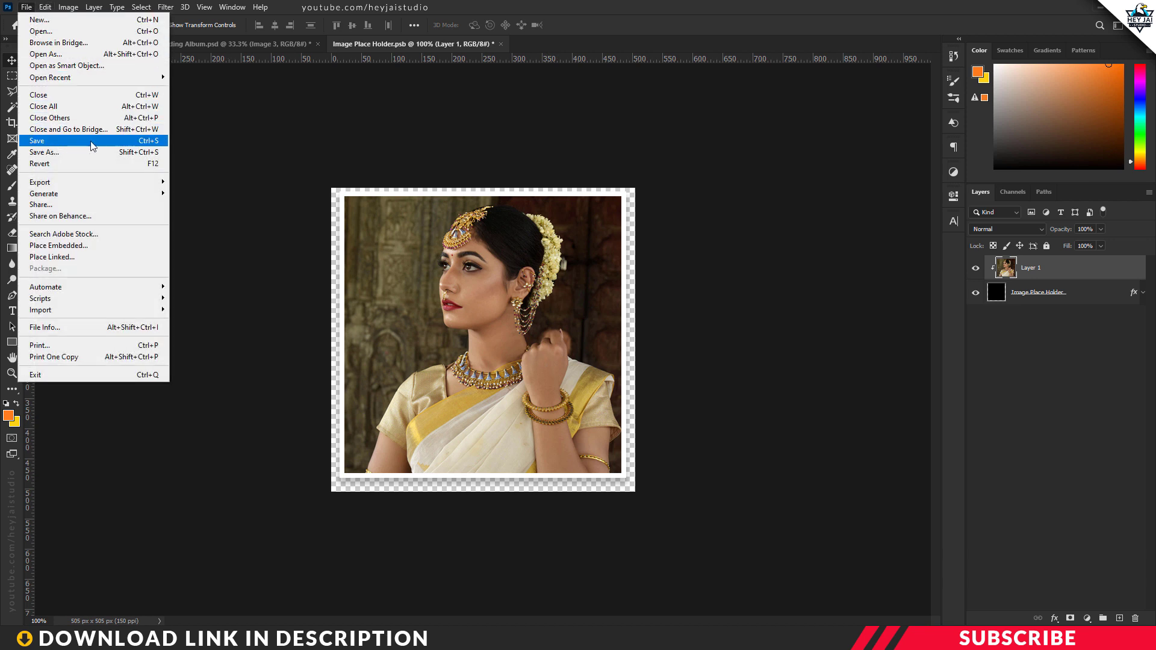
left_click(38, 140)
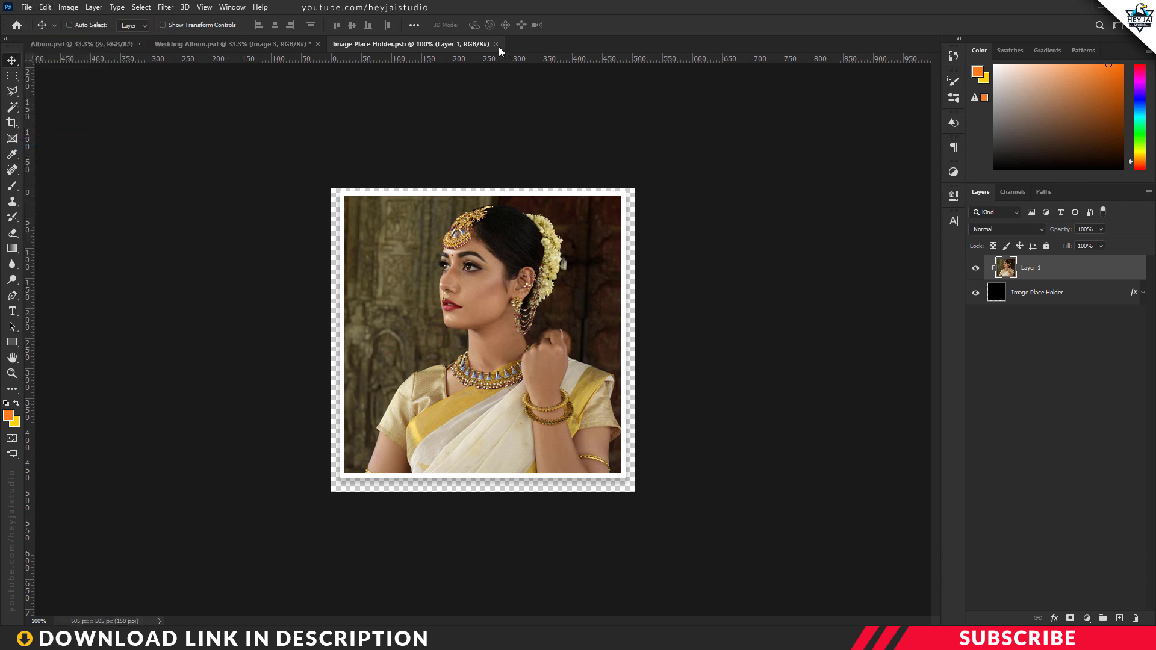
left_click(234, 44)
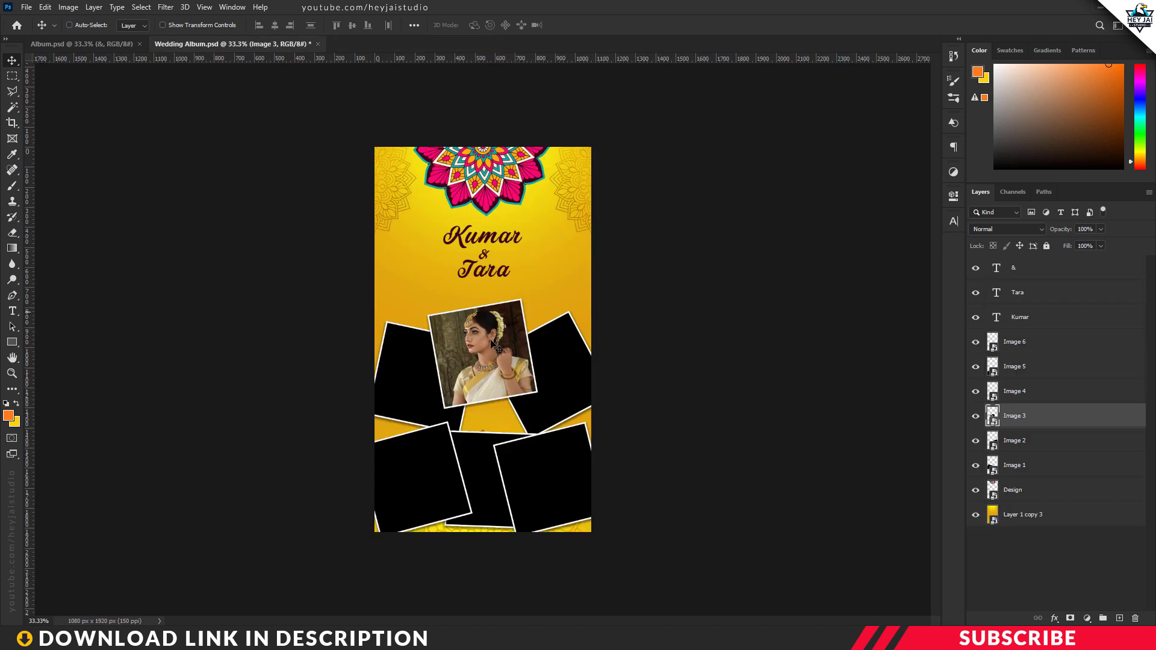
mouse_move(535, 336)
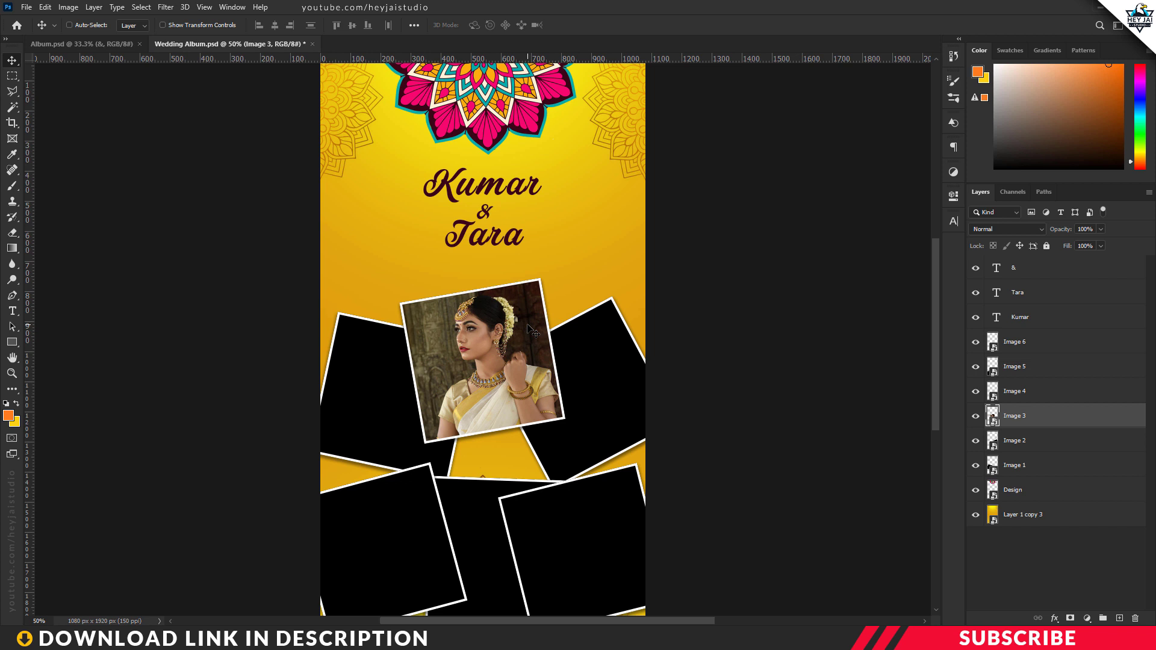
mouse_move(629, 394)
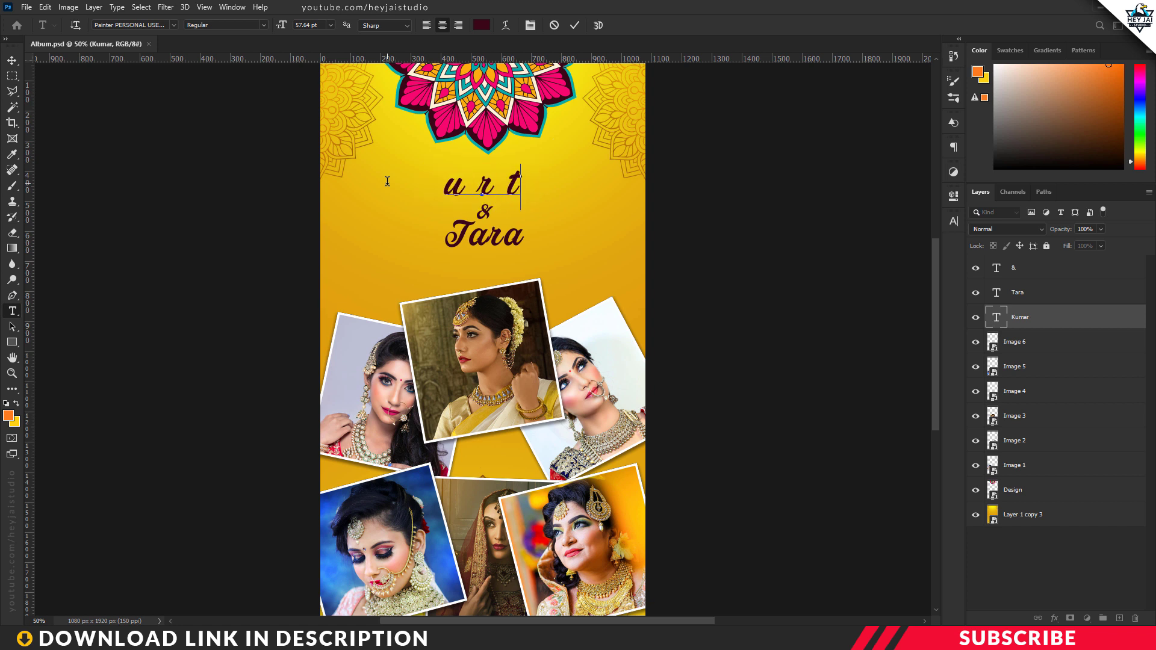
Finish retyping the first name so the title reads Kumar & Tara
type("ext")
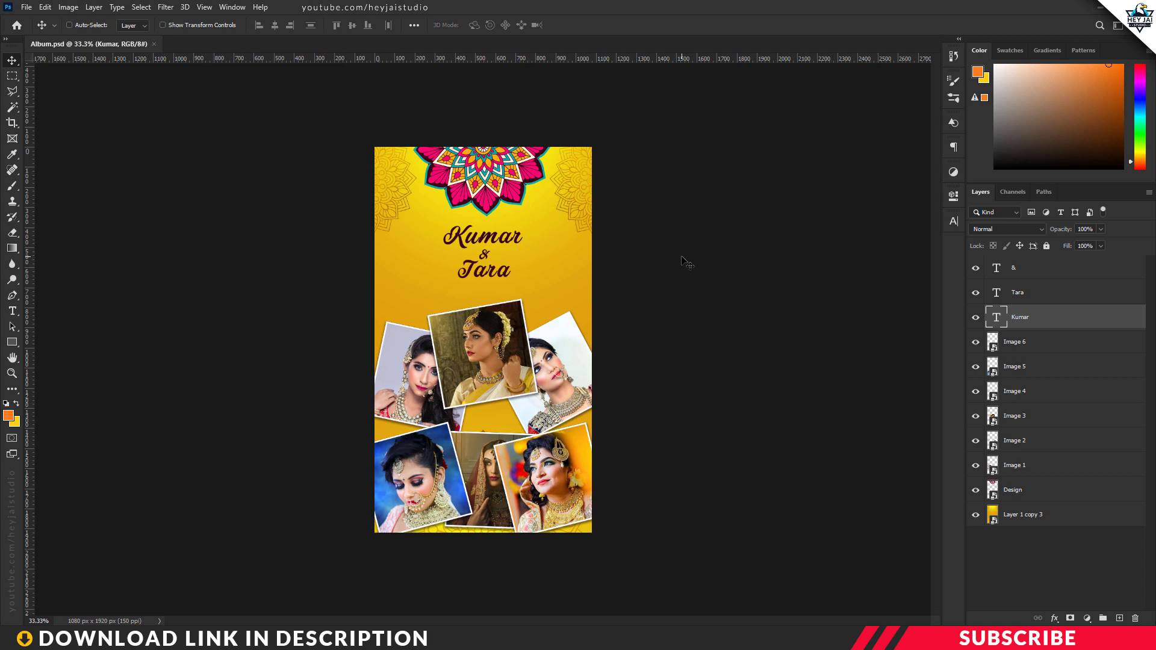
Show the Timeline panel via Window and scroll through the layer animation tracks
left_click(233, 6)
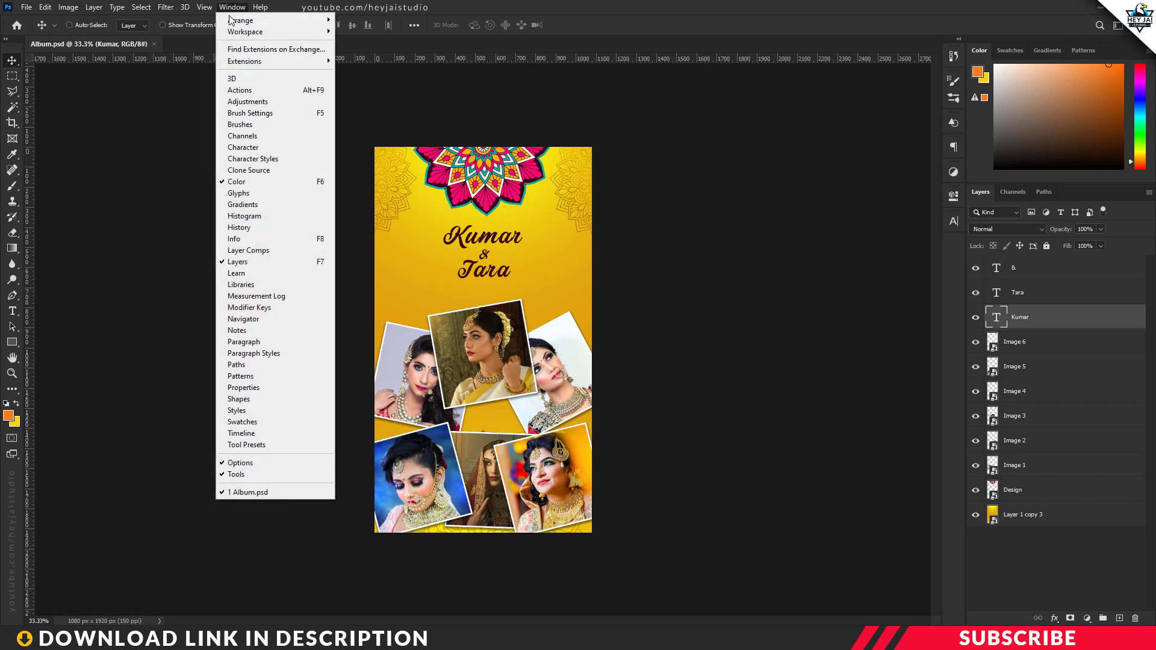
mouse_move(275, 434)
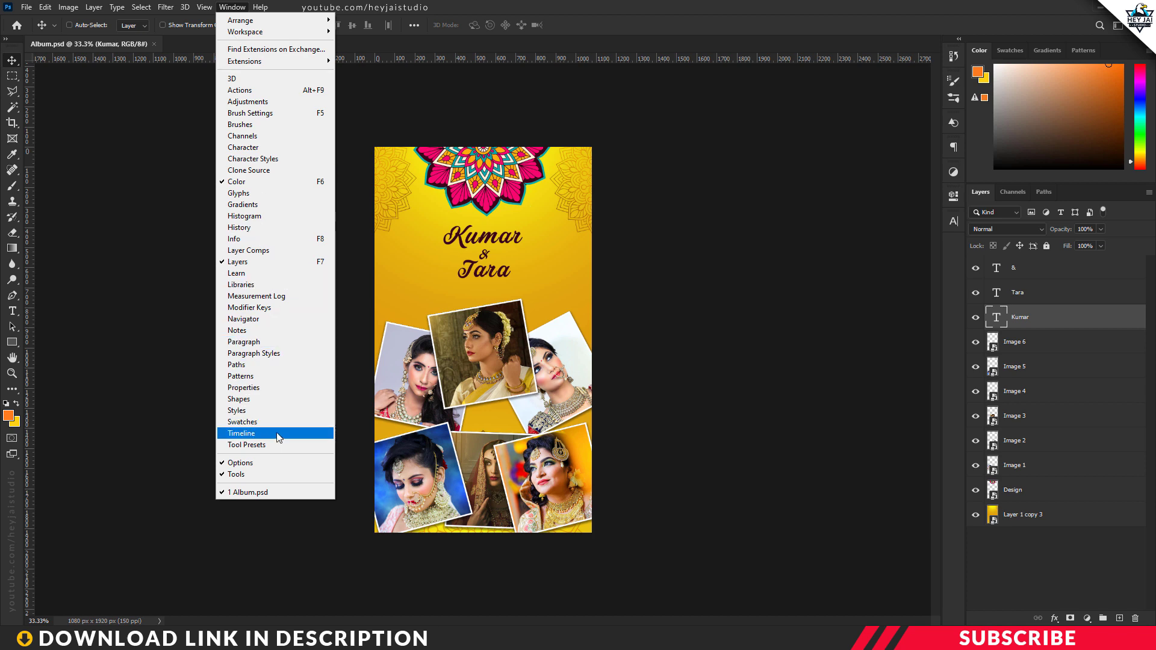
left_click(241, 433)
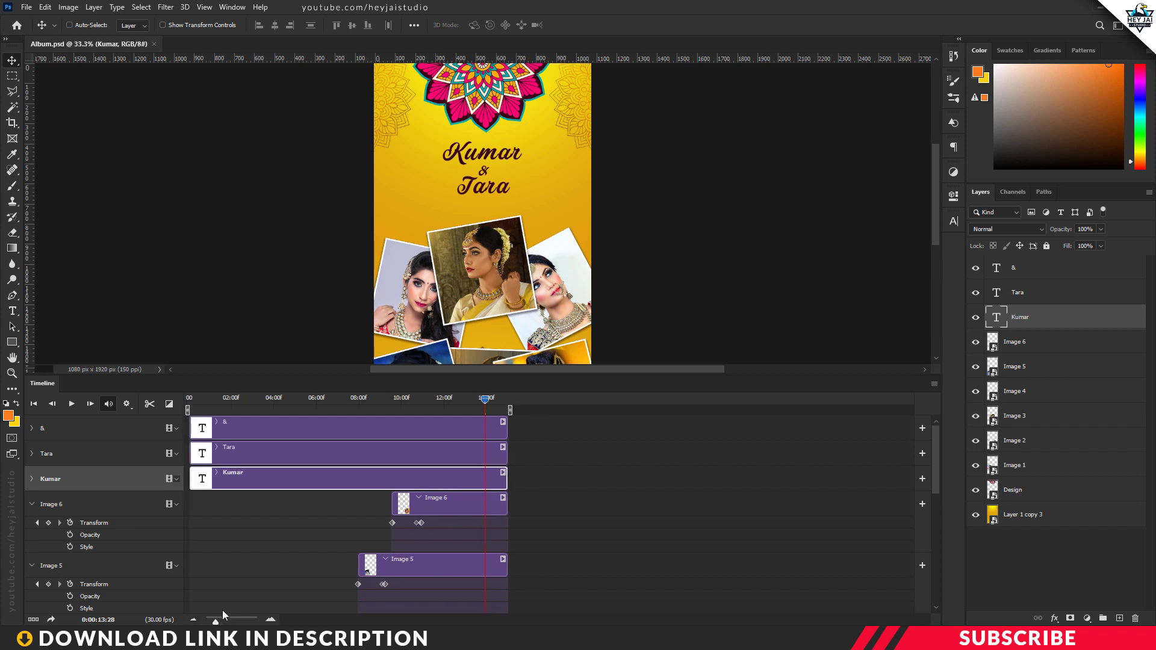
mouse_move(384, 501)
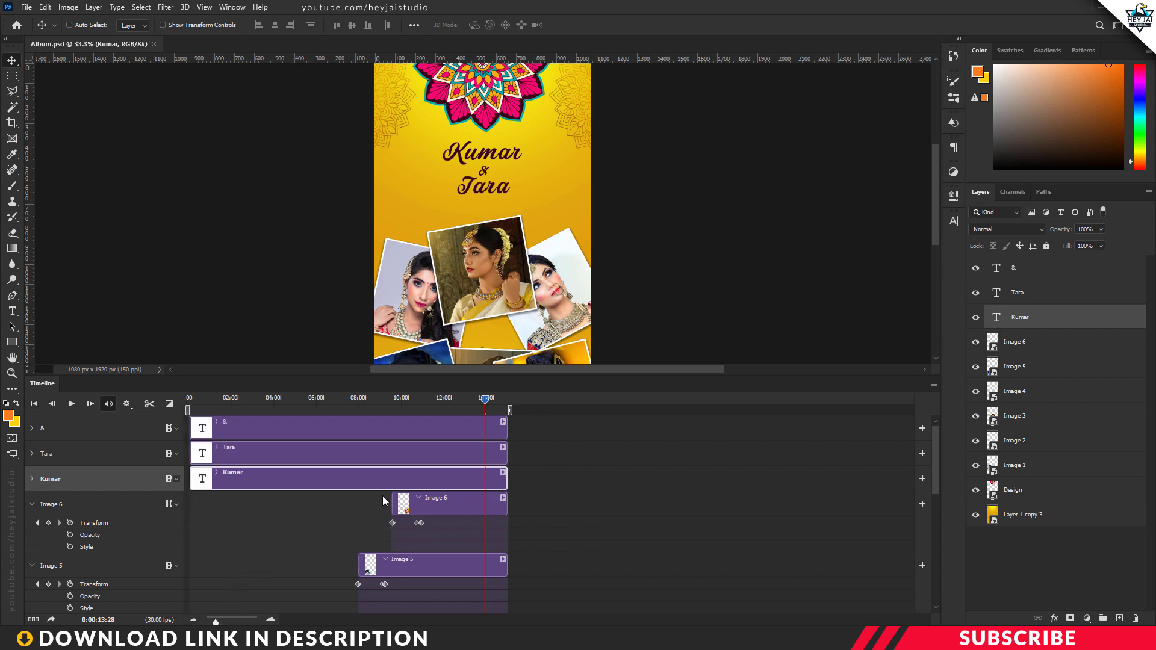
scroll("down", 3)
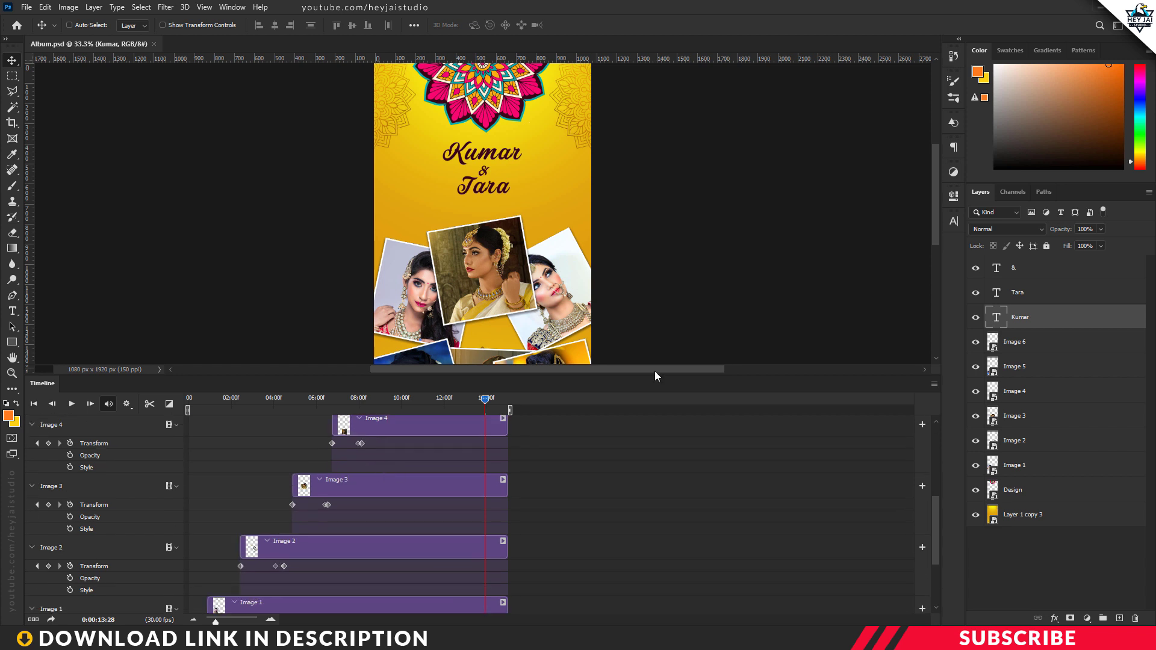
mouse_move(766, 376)
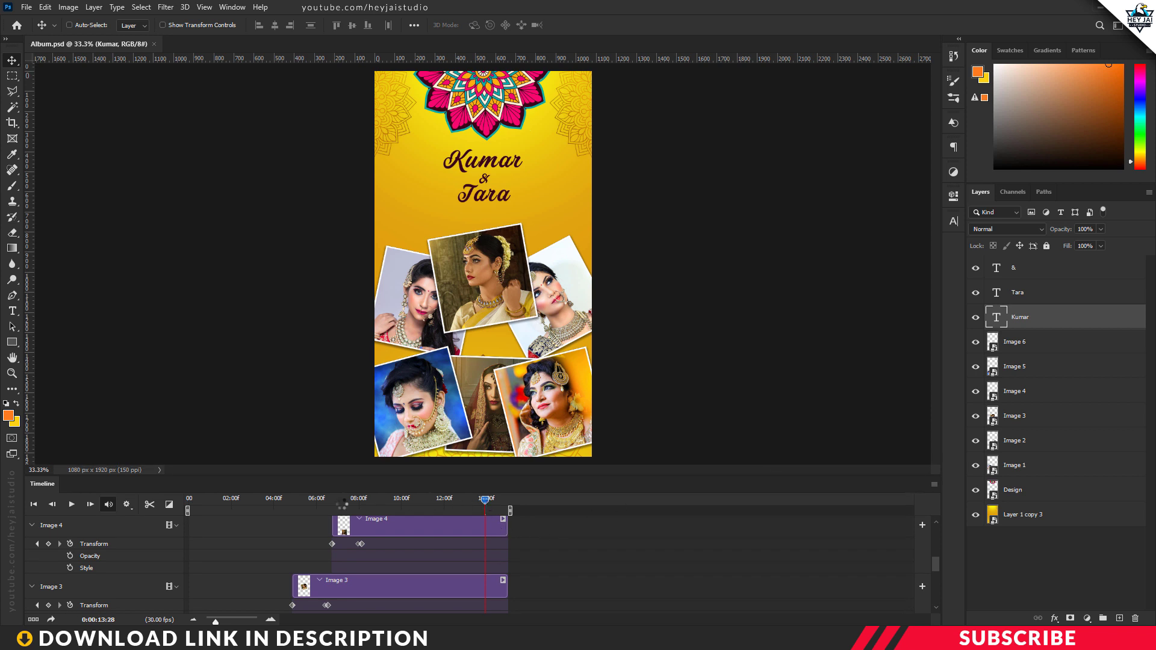
Rewind to the first frame, play the album animation through, then stop it
left_click(71, 504)
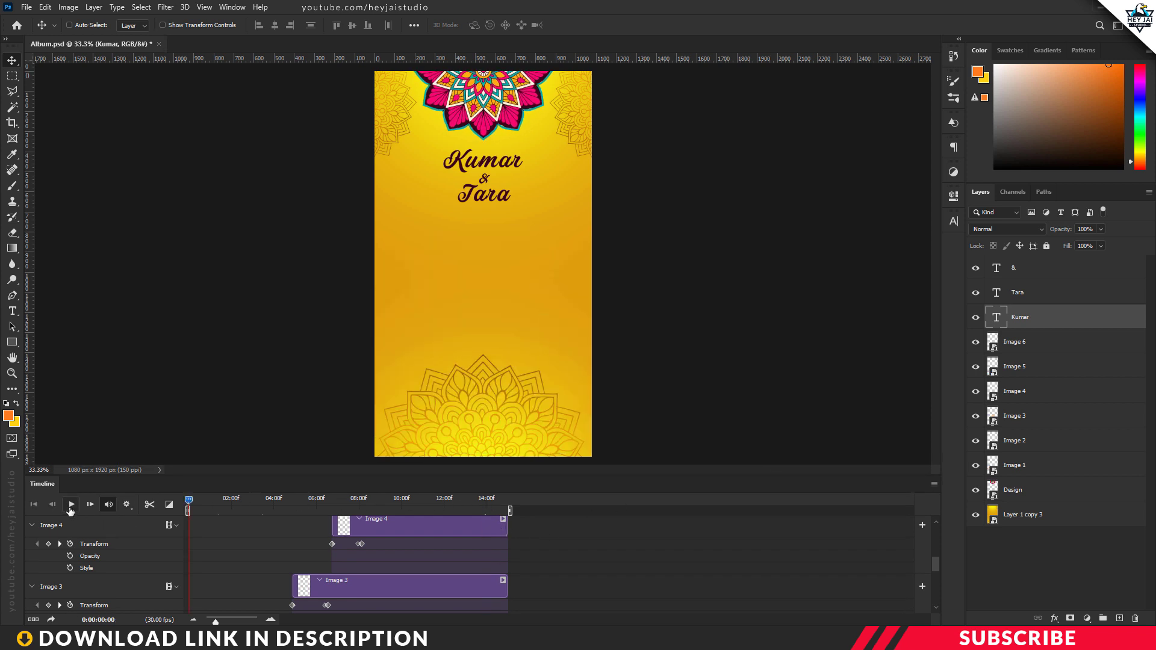
left_click(72, 504)
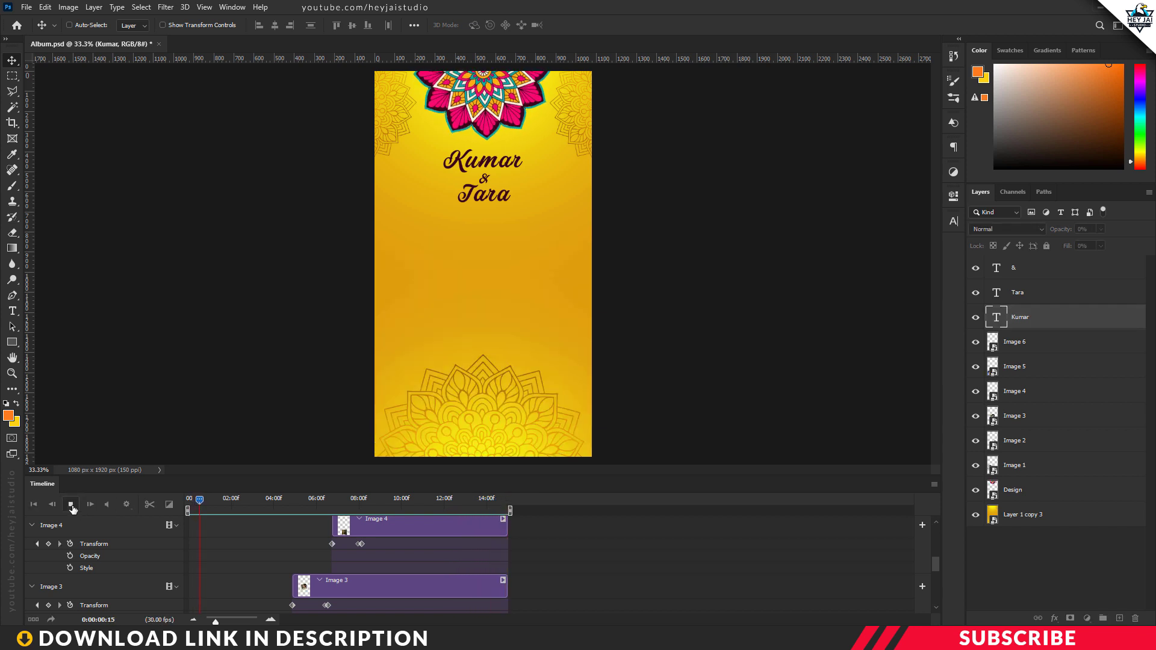
left_click(73, 505)
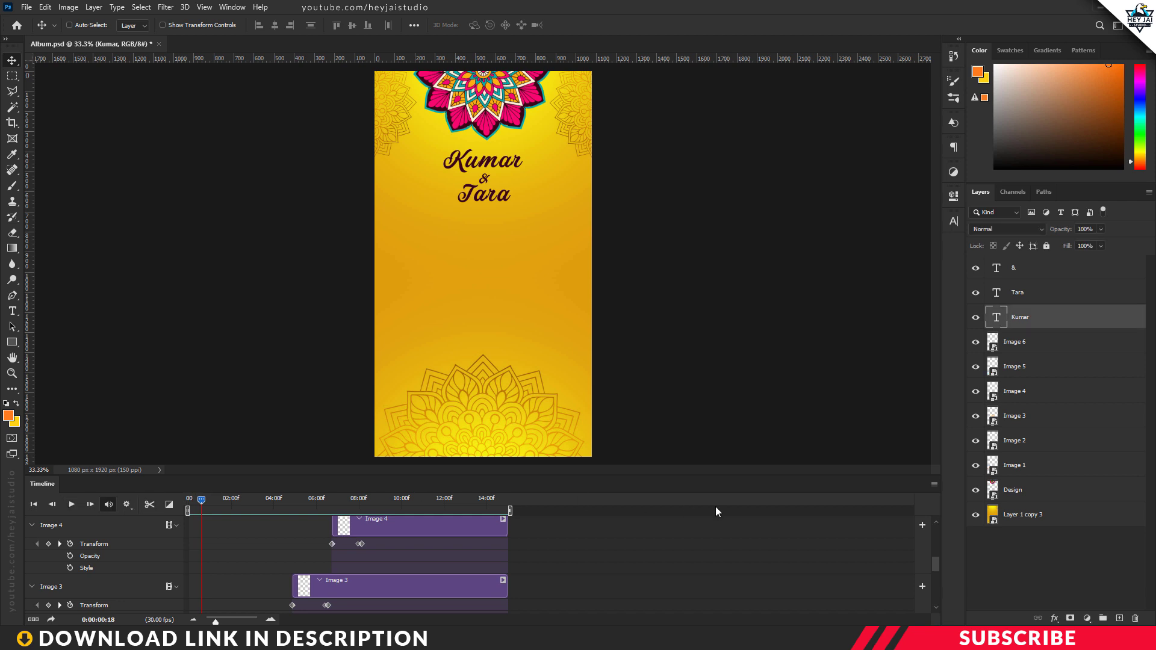
mouse_move(737, 476)
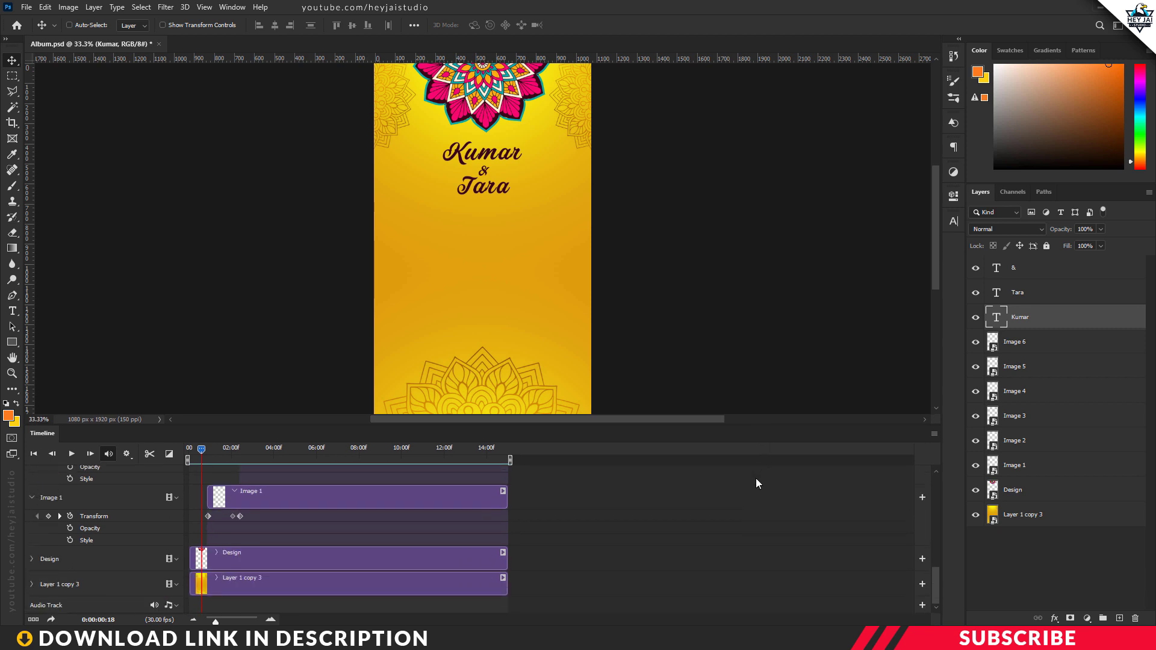
mouse_move(201, 616)
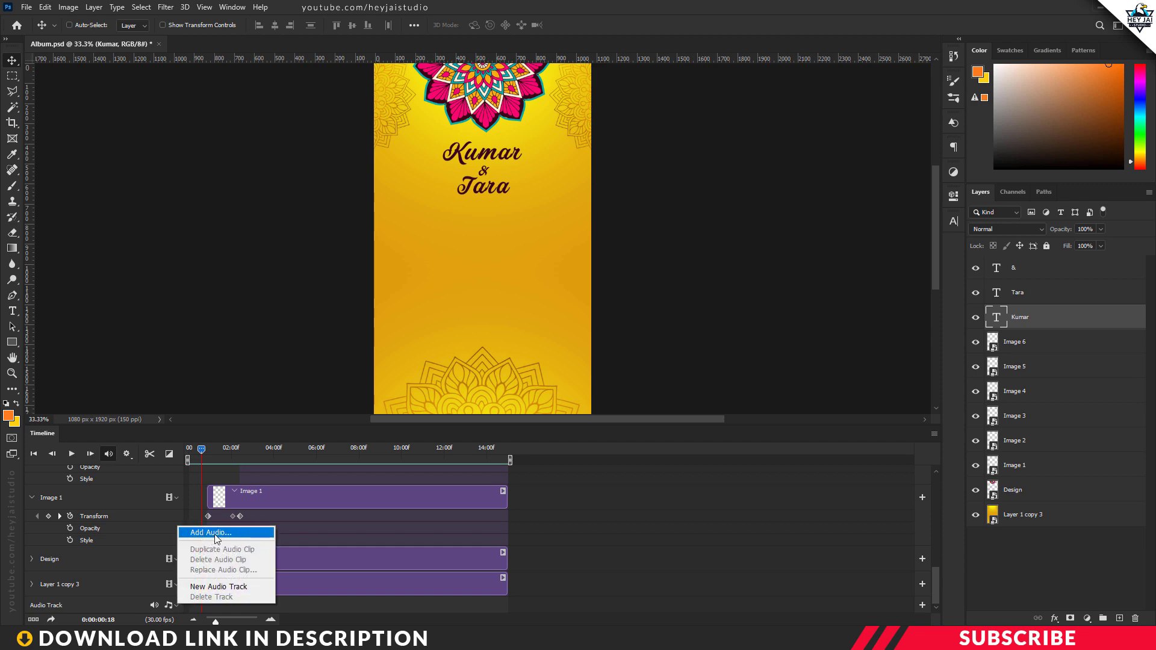
Add the Album track audio file to the timeline's audio track
left_click(211, 532)
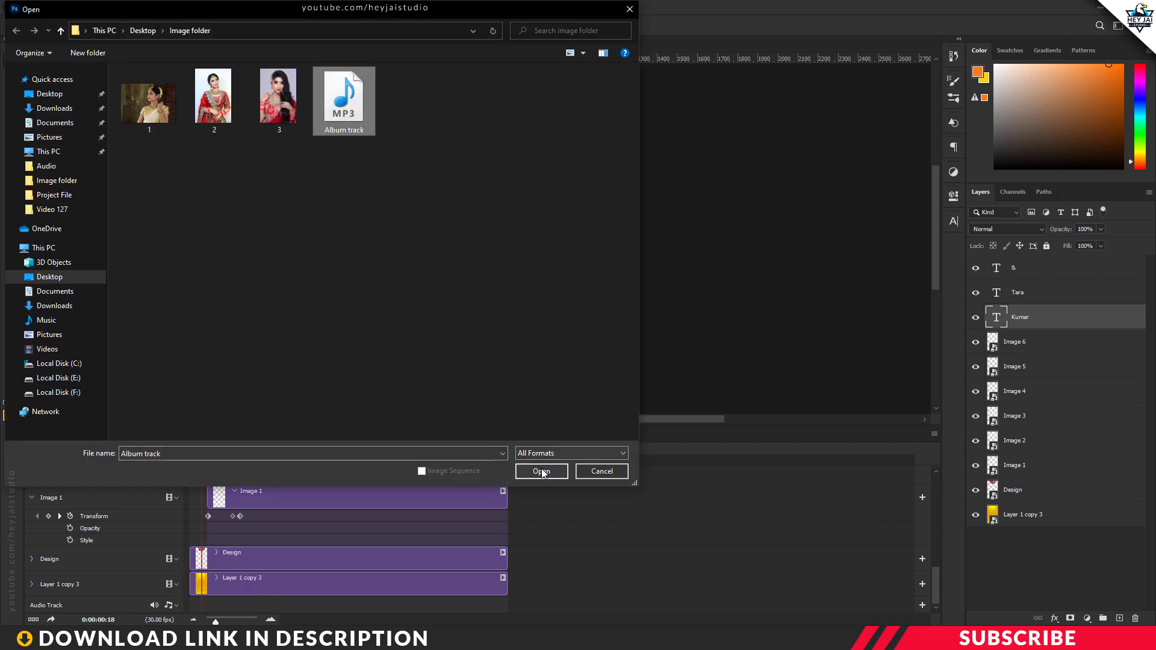
left_click(542, 472)
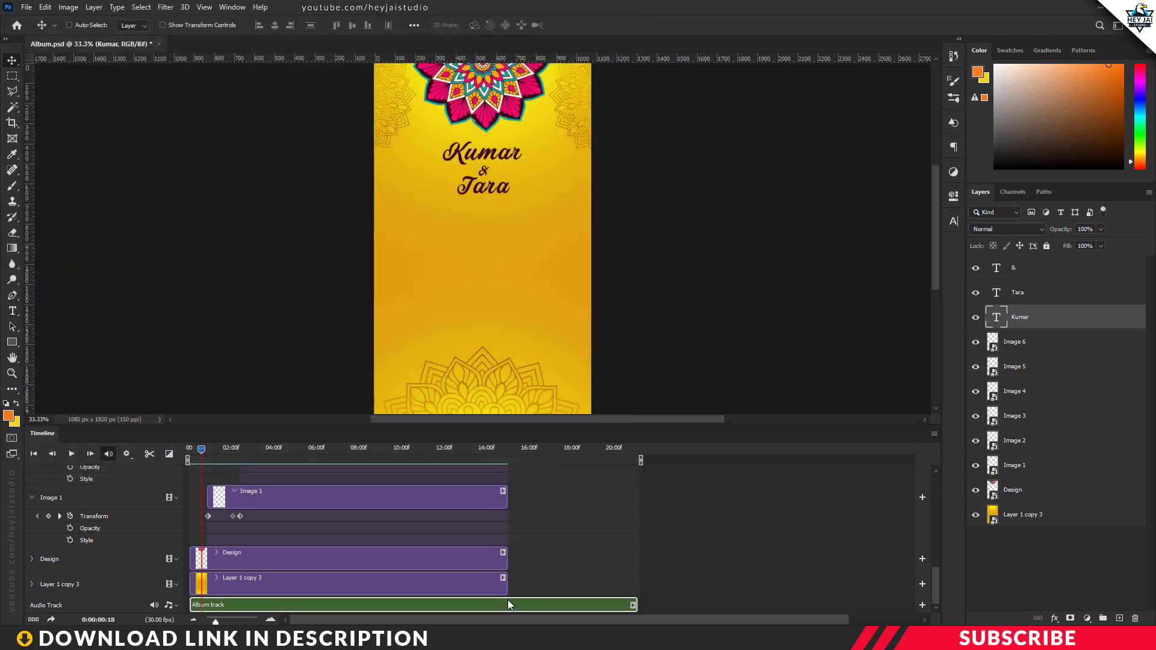
mouse_move(529, 524)
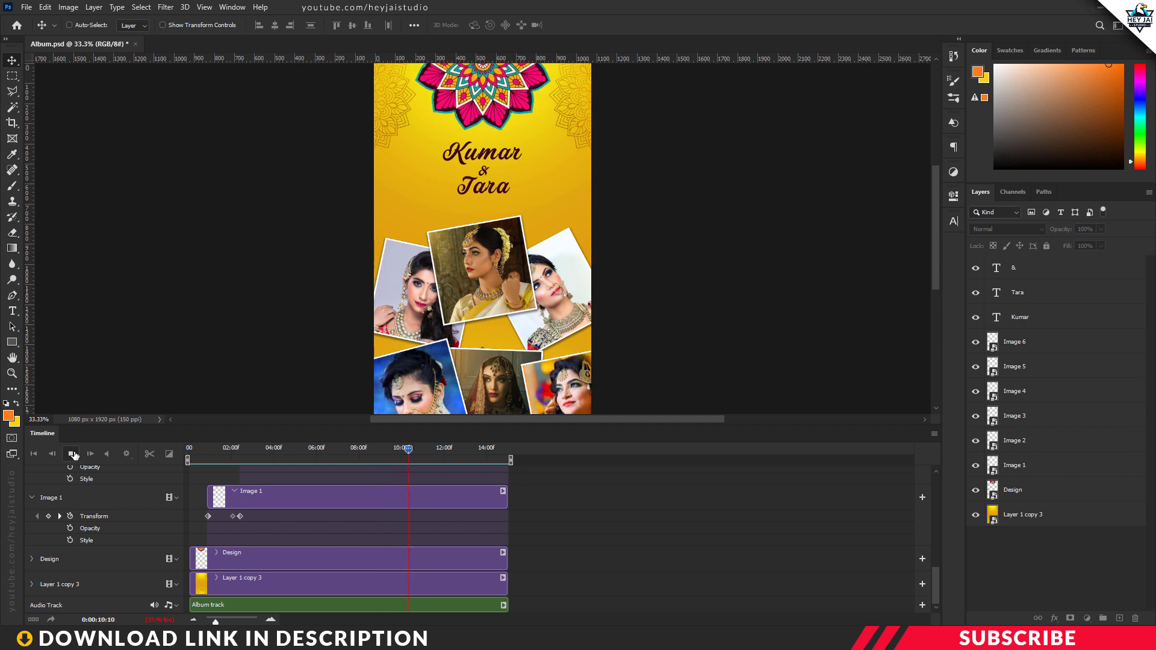
Stop the animation preview playing with the new soundtrack
left_click(69, 454)
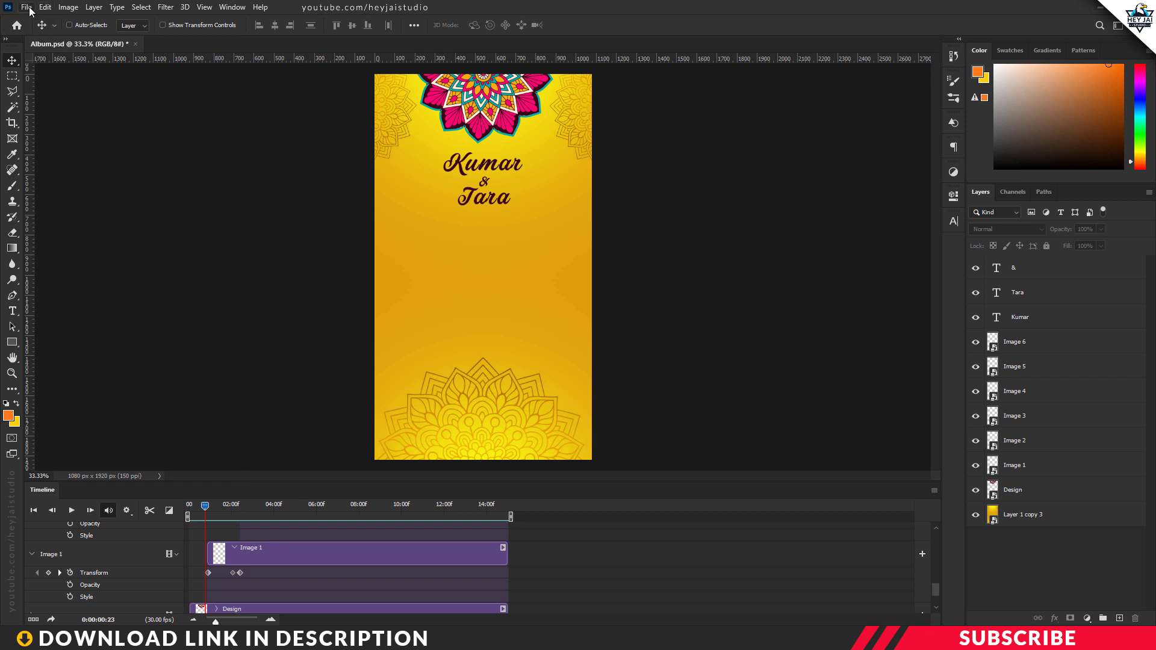
Bring up Render Video for Album.mp4 in H.264 and begin selecting its output folder
left_click(37, 9)
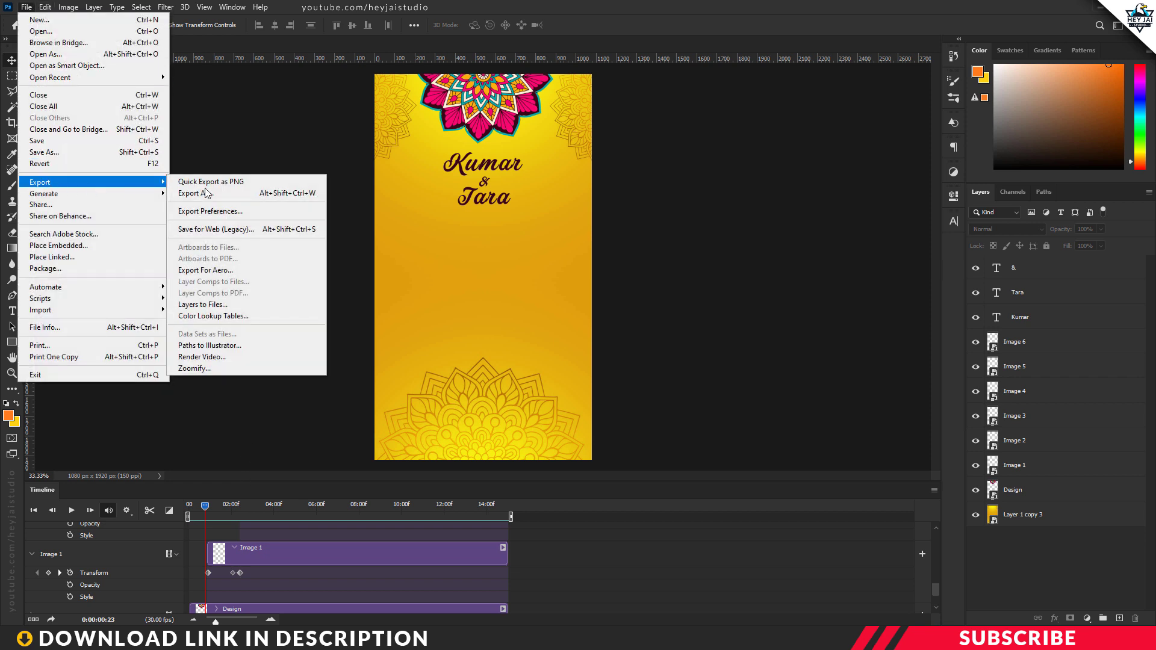
mouse_move(202, 356)
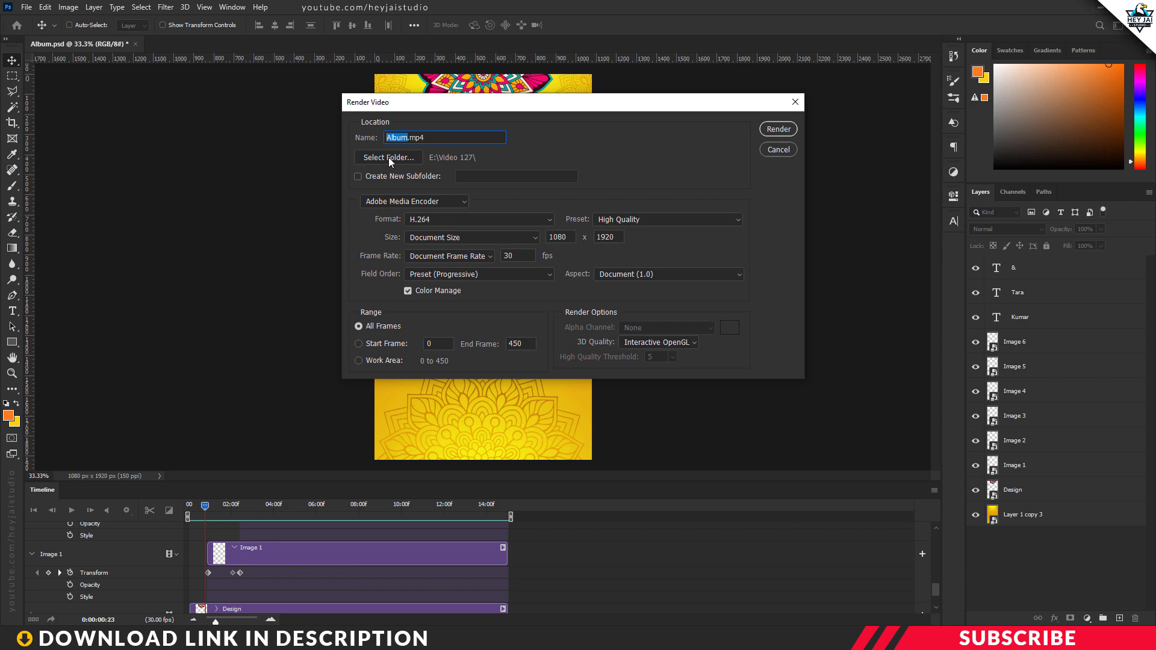
left_click(388, 157)
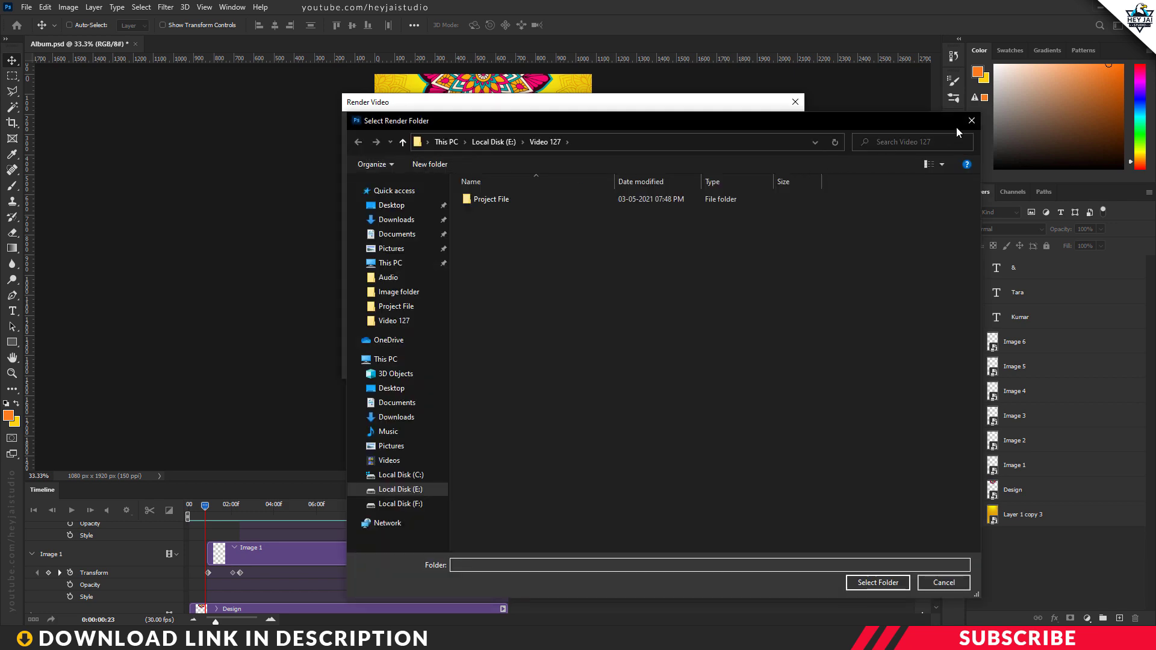